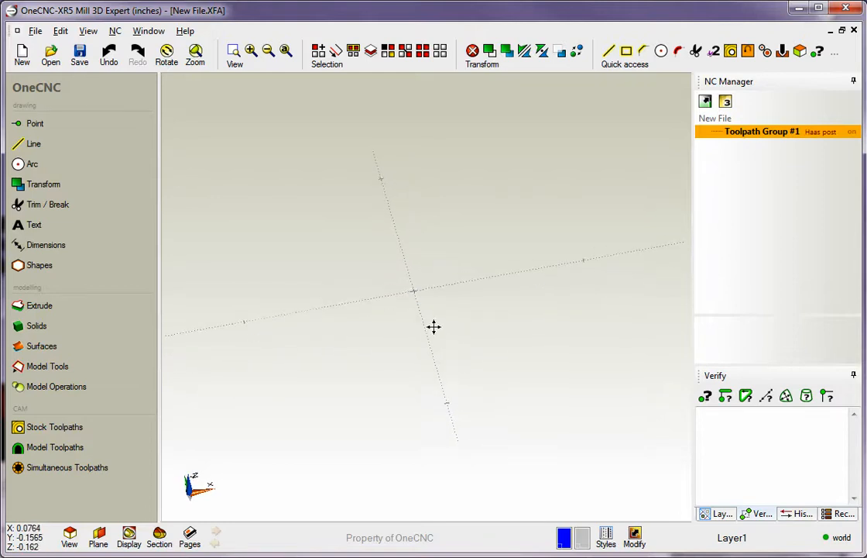
mouse_move(439, 339)
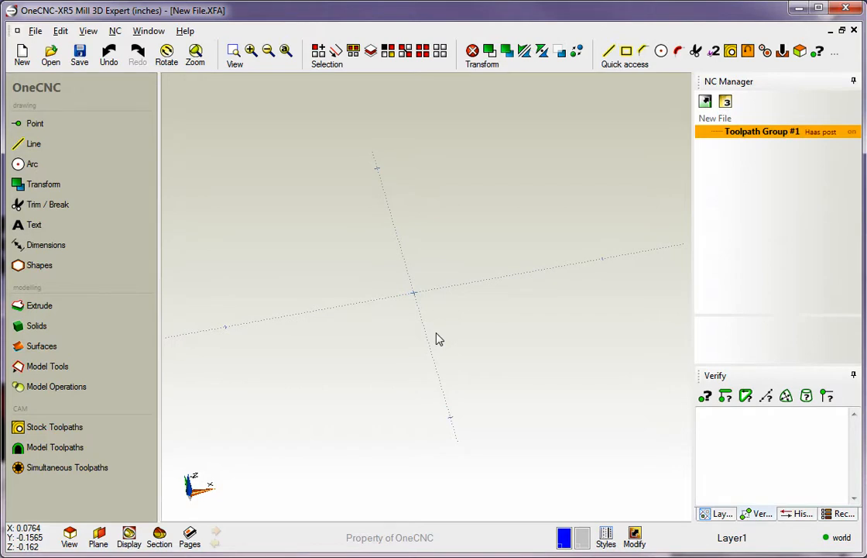
mouse_move(396, 303)
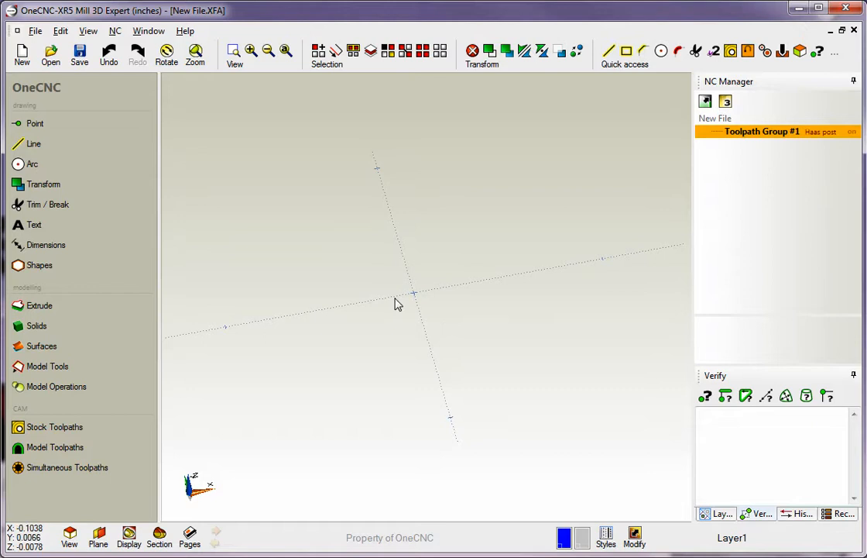
In View > Customize, assign hot key A to the Modify > Alter command.
click(89, 31)
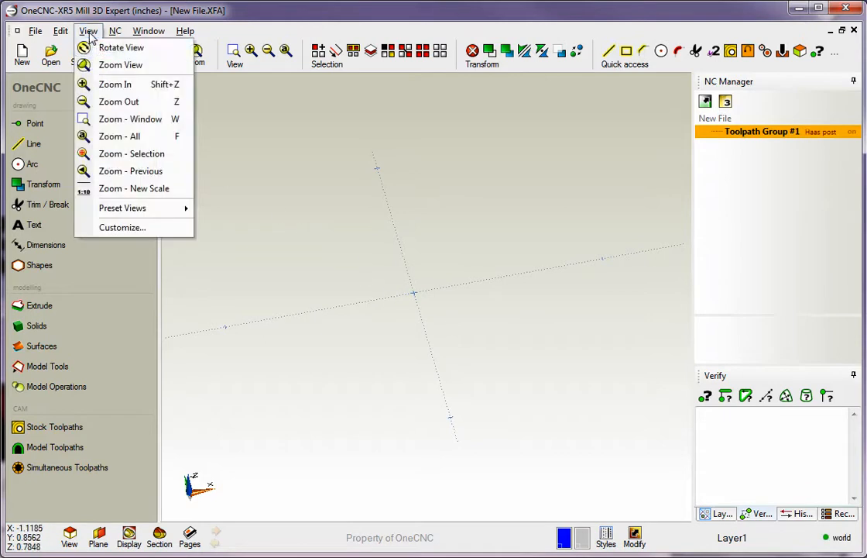
click(123, 227)
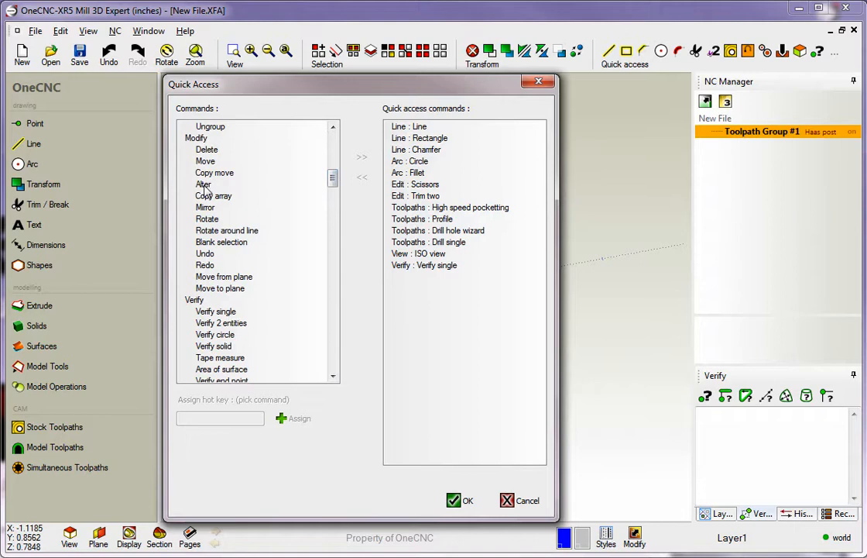
click(203, 184)
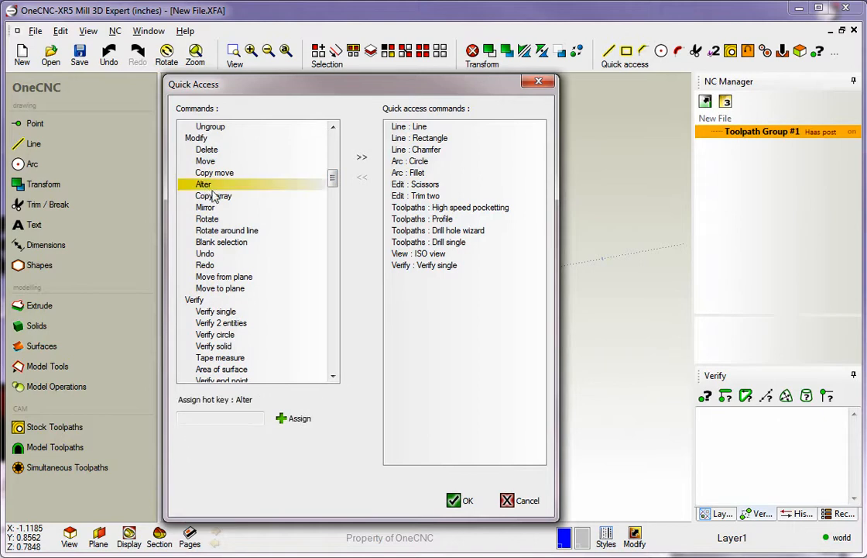
click(220, 418)
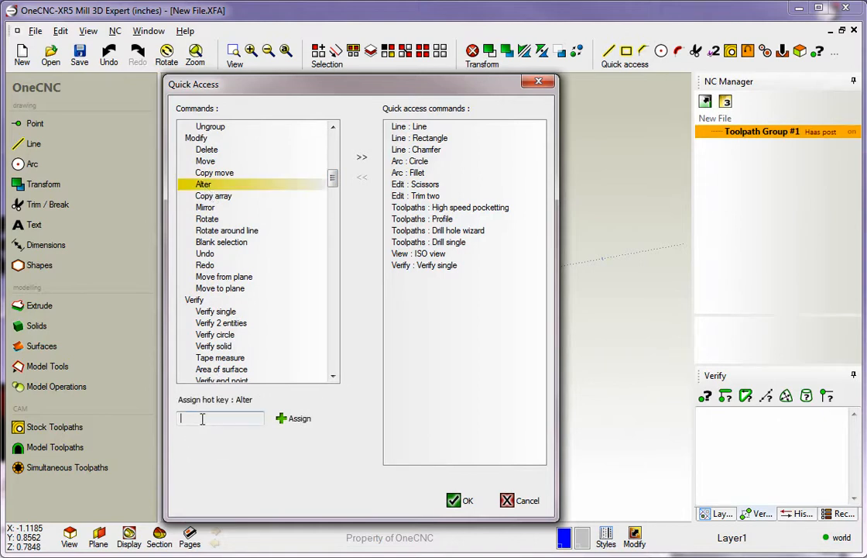
text(h)
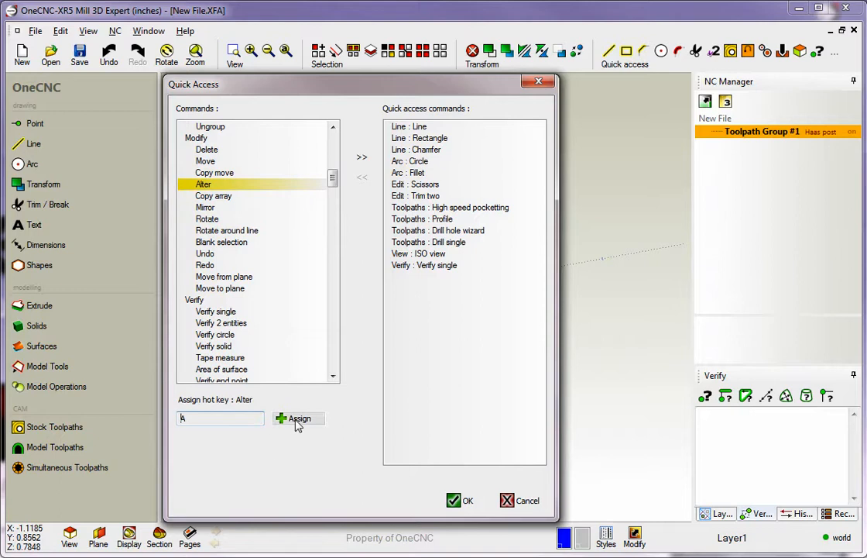
click(299, 418)
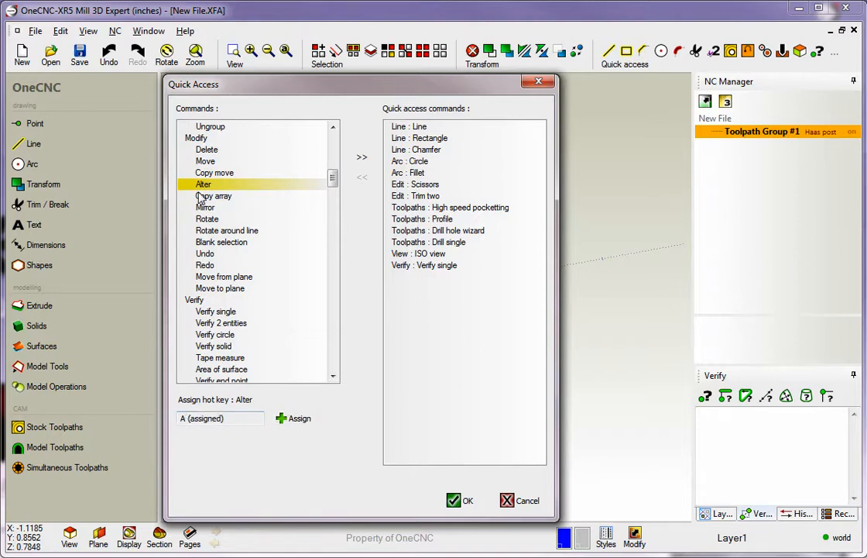
mouse_move(293, 256)
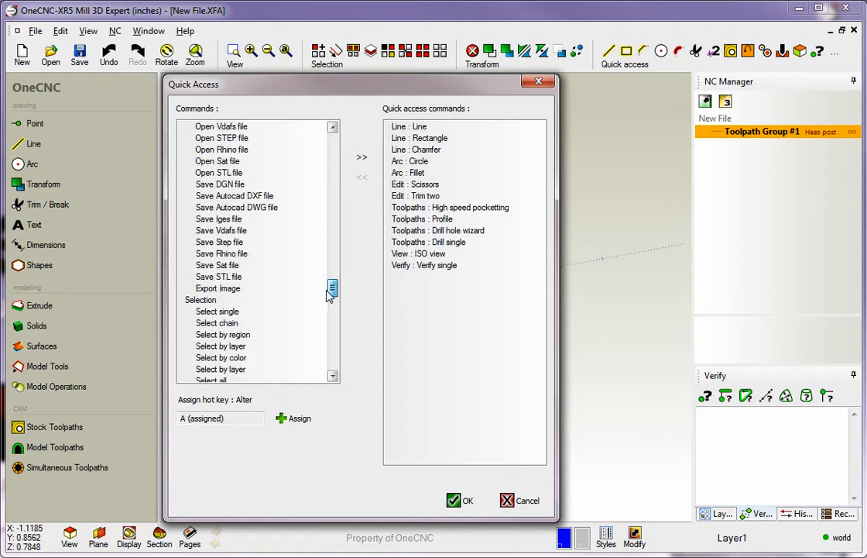
Assign hot key D to the Selection > Deselect command.
scroll(down, 3)
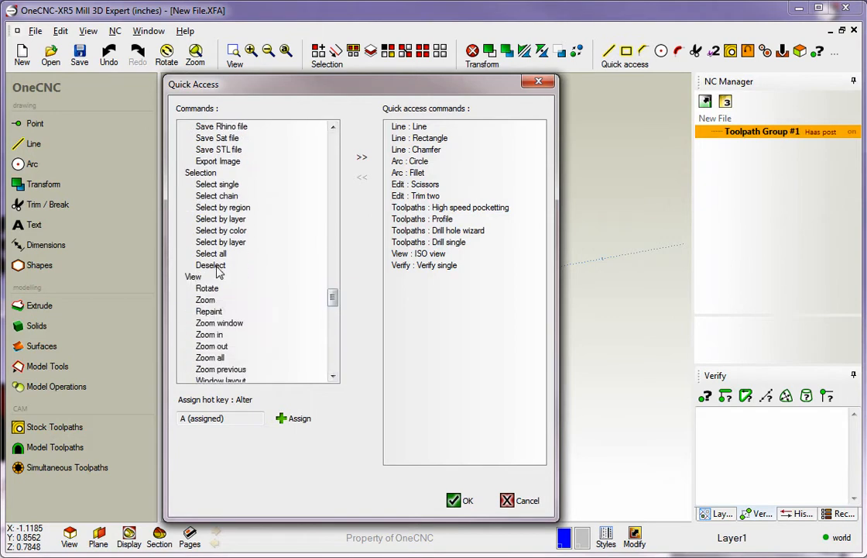
click(211, 265)
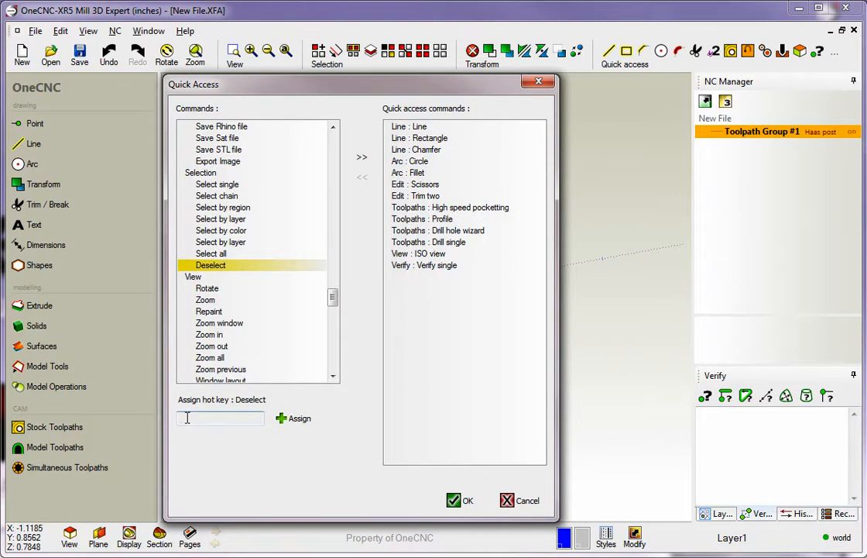
text(b)
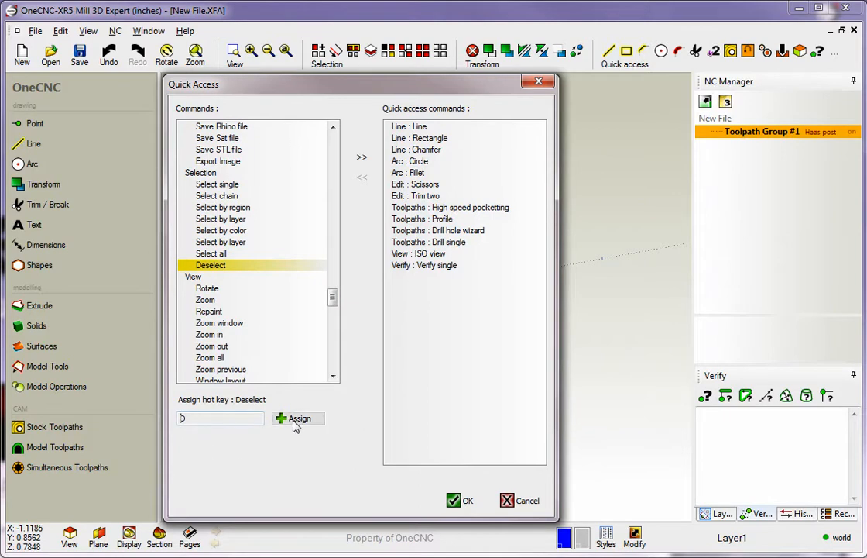
click(299, 418)
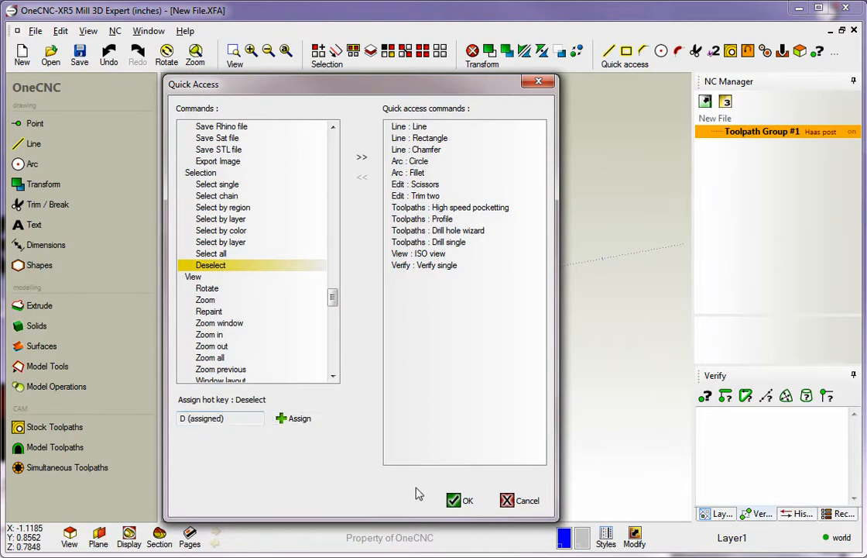
Confirm the A and D hot keys with OK and click back in the graphics area.
click(468, 499)
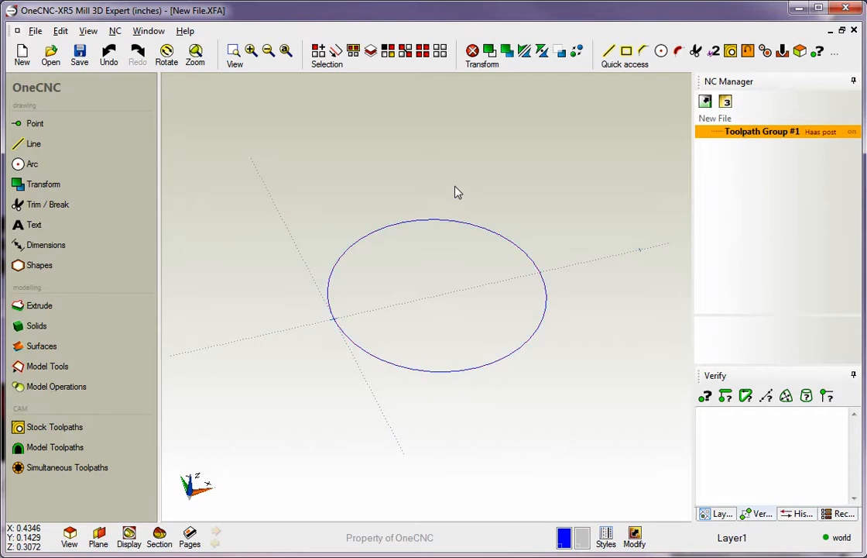
click(453, 186)
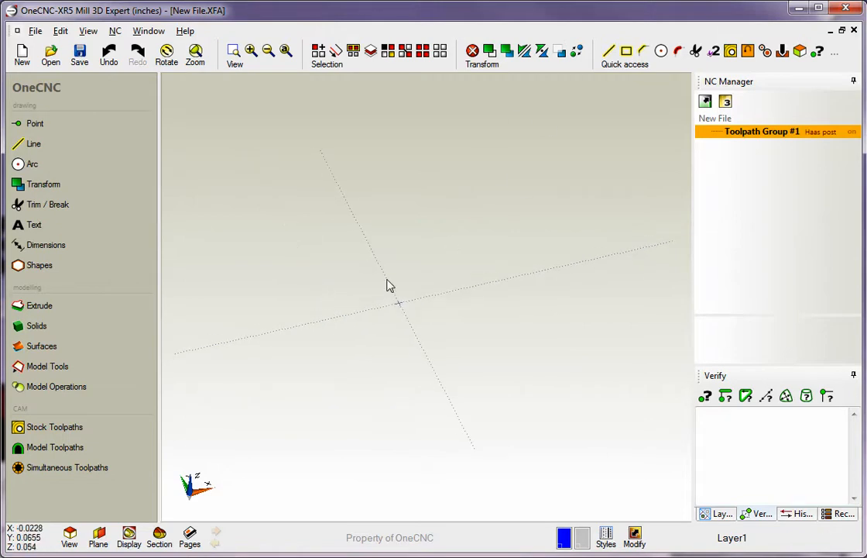
click(35, 31)
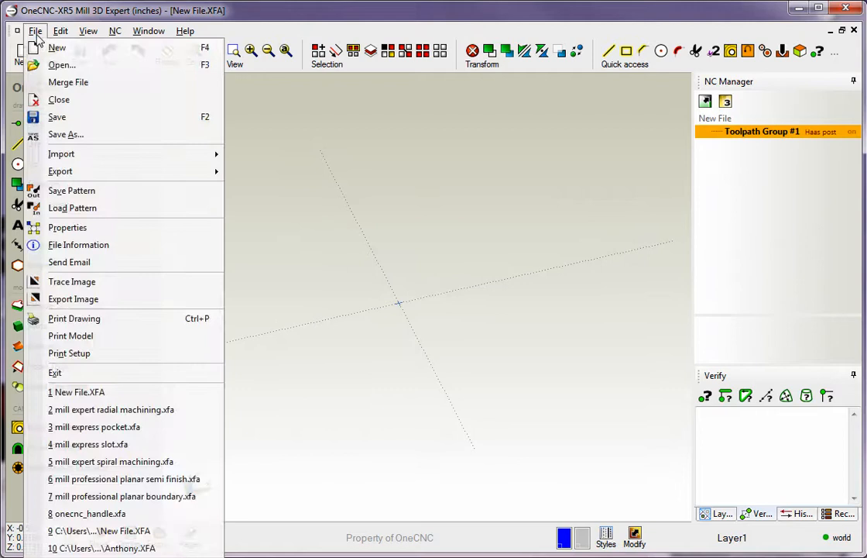
mouse_move(67, 227)
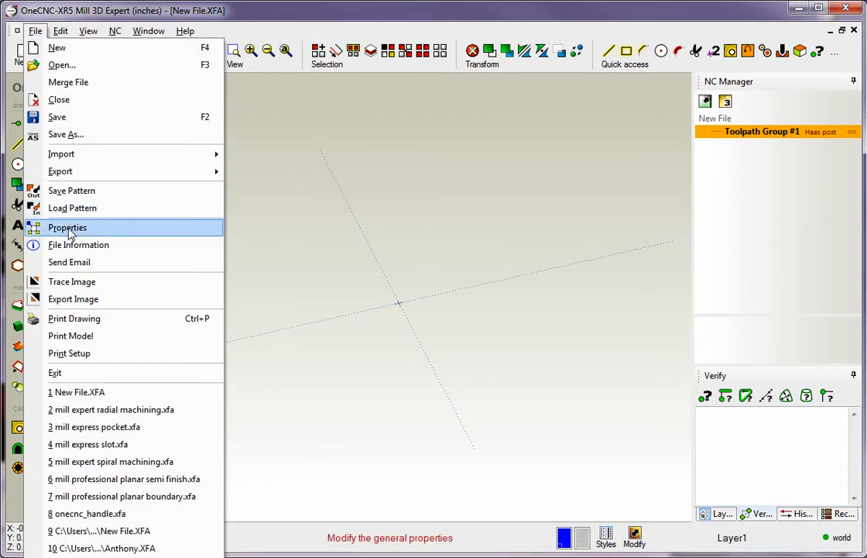
click(68, 227)
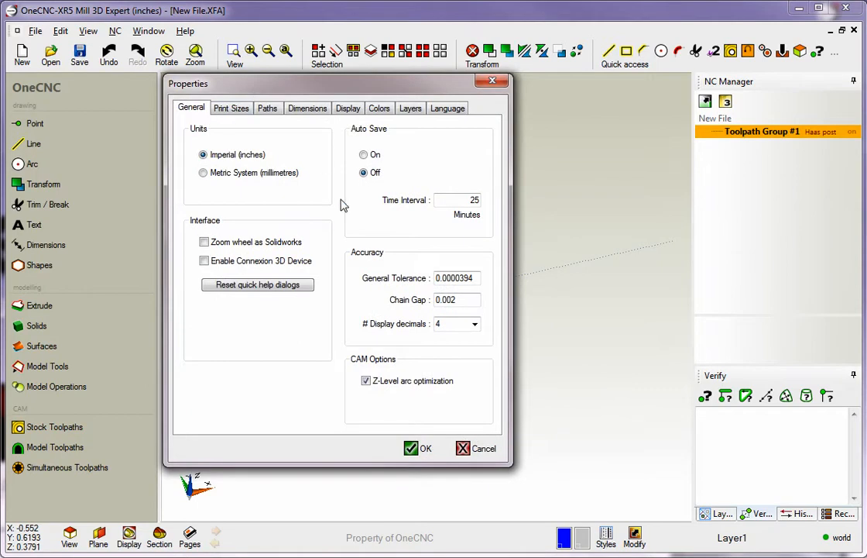
mouse_move(367, 200)
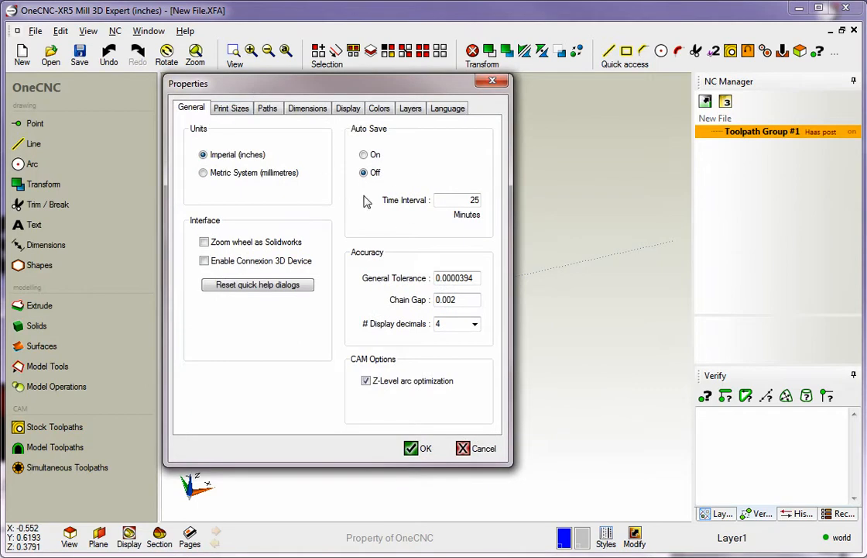
mouse_move(205, 149)
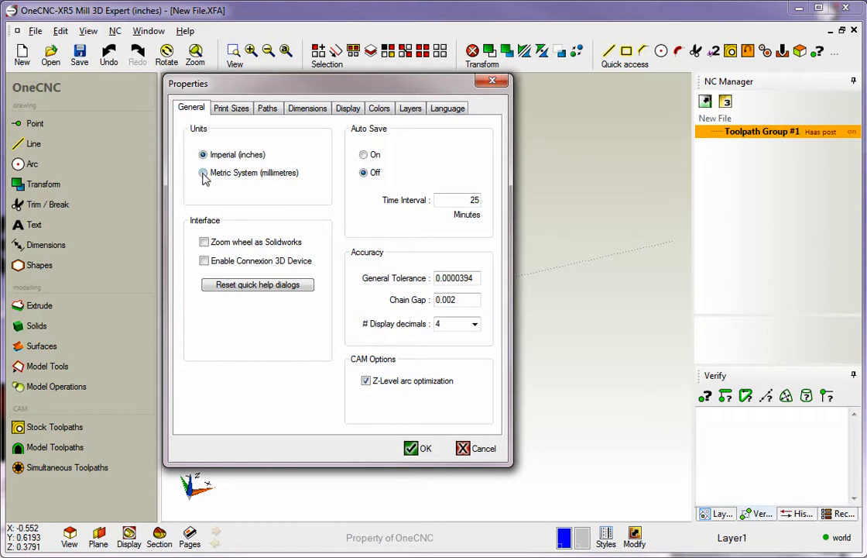
mouse_move(246, 179)
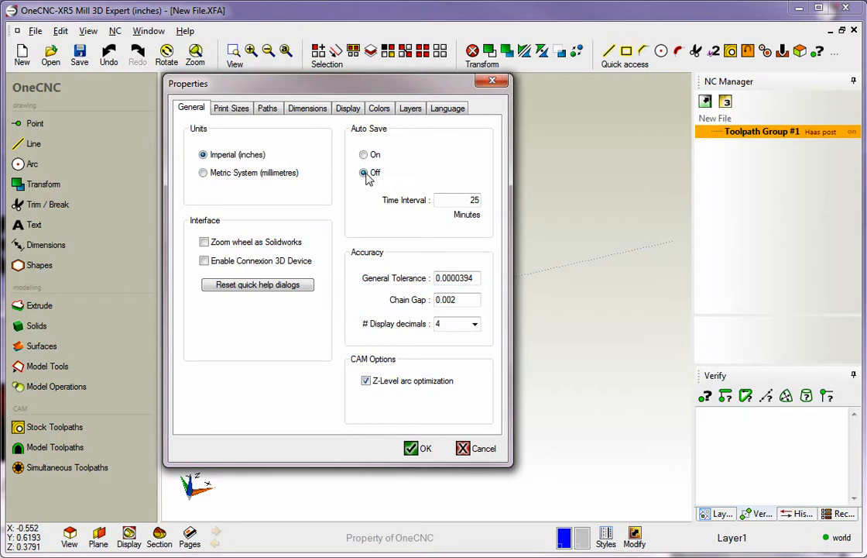
click(363, 154)
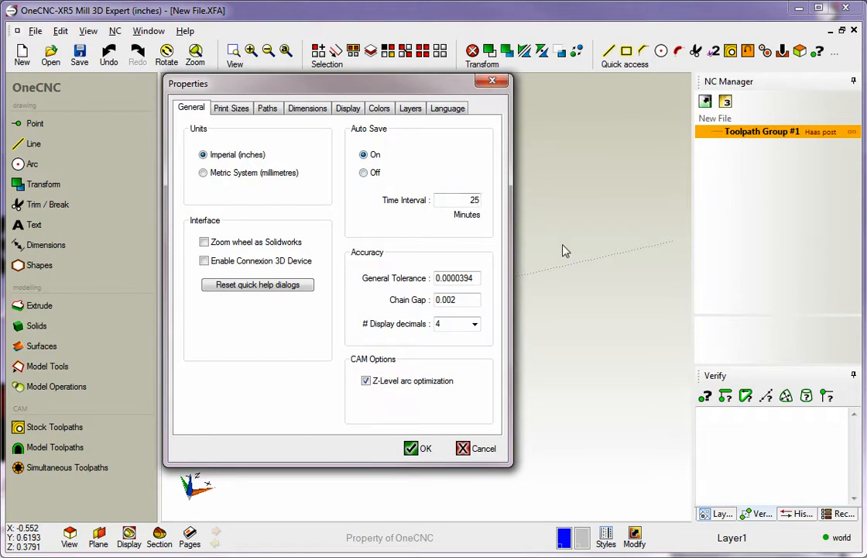
click(363, 172)
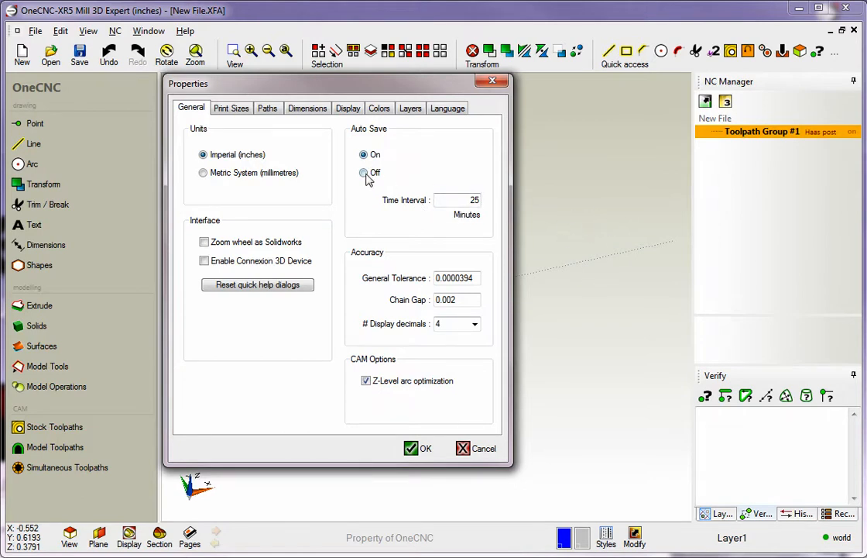
click(363, 172)
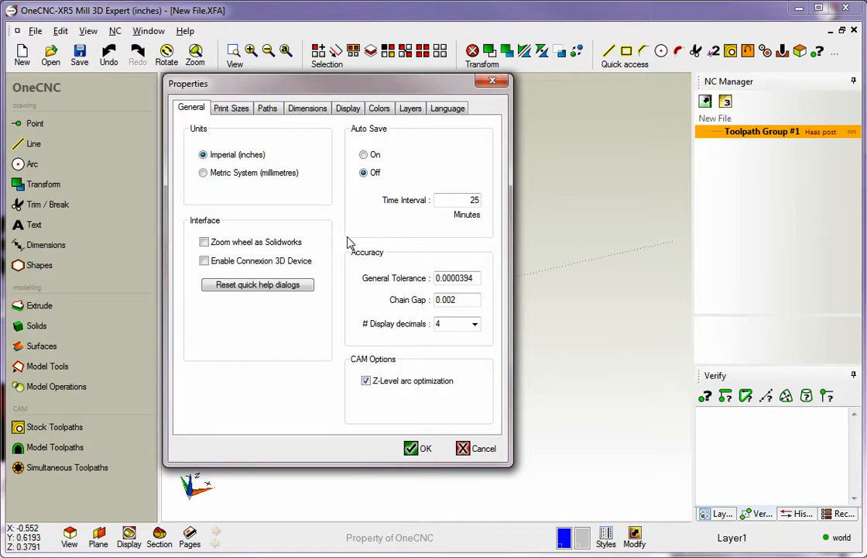
On the Display tab, slide Image Quality toward Speed, then back to maximum Quality.
click(348, 108)
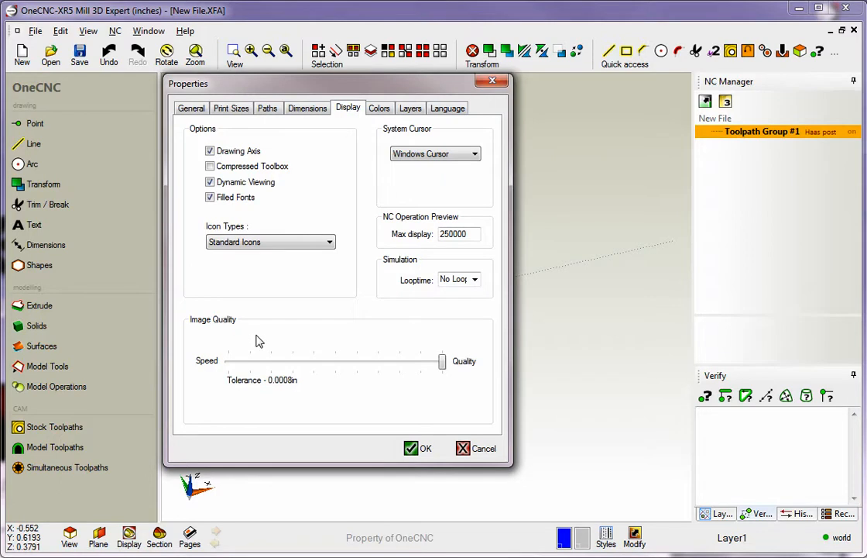
drag(442, 361, 410, 361)
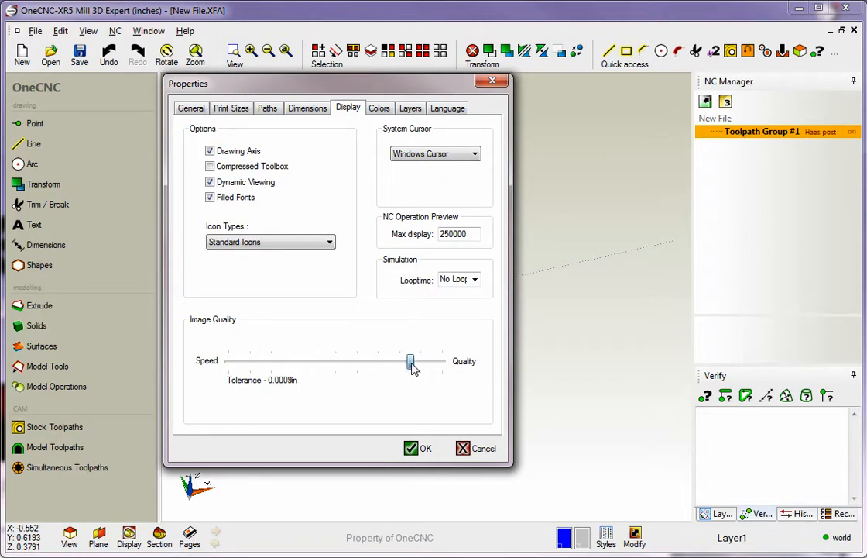
drag(411, 362, 366, 361)
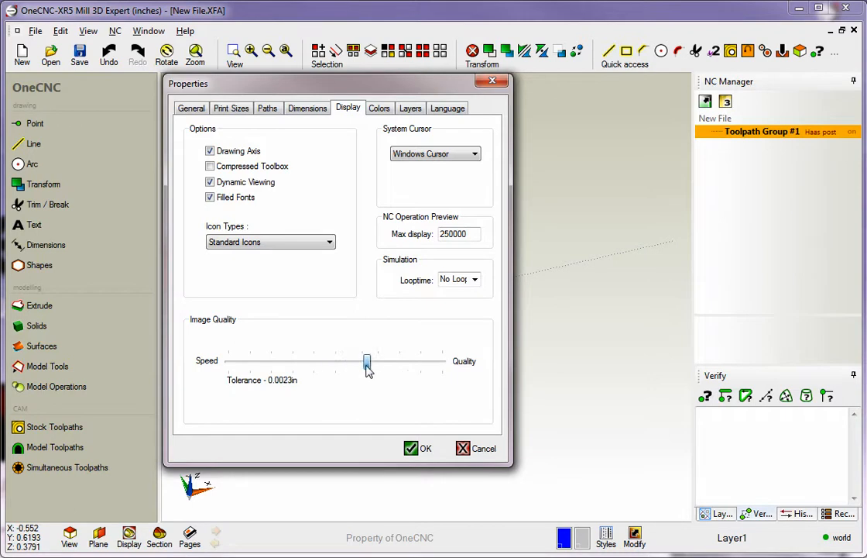
drag(367, 362, 441, 361)
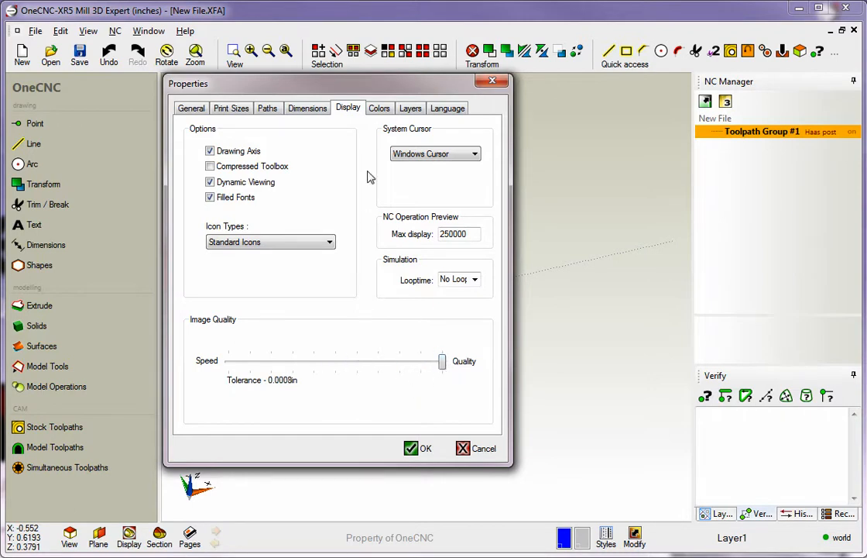
Set a light blue gradient Drawing Background on the Colors tab and confirm with OK.
click(380, 108)
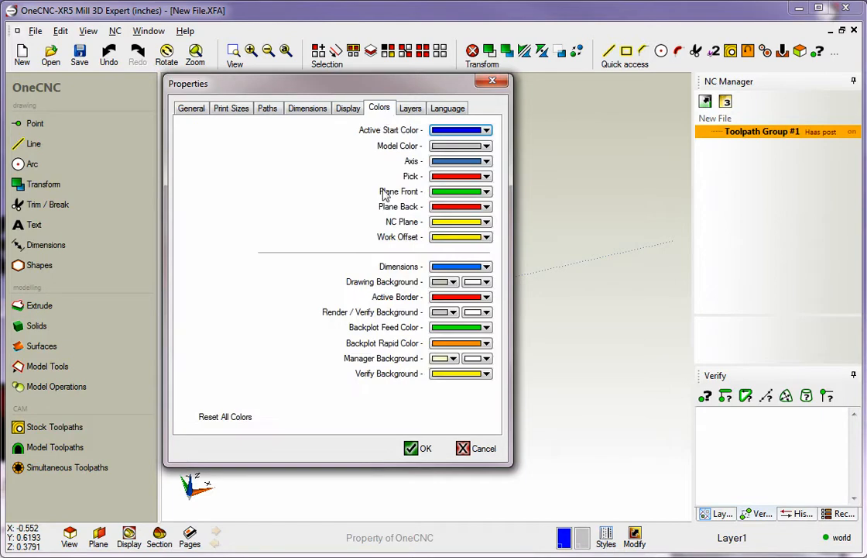
mouse_move(577, 373)
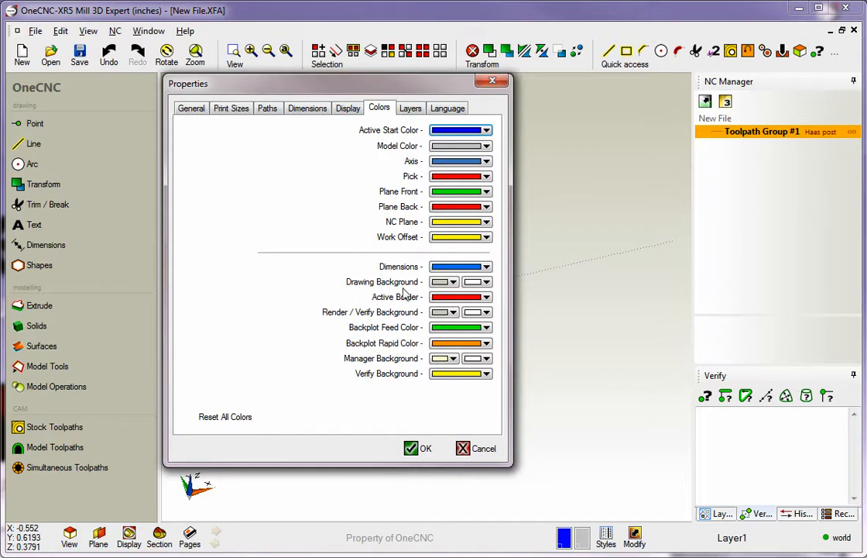
mouse_move(444, 304)
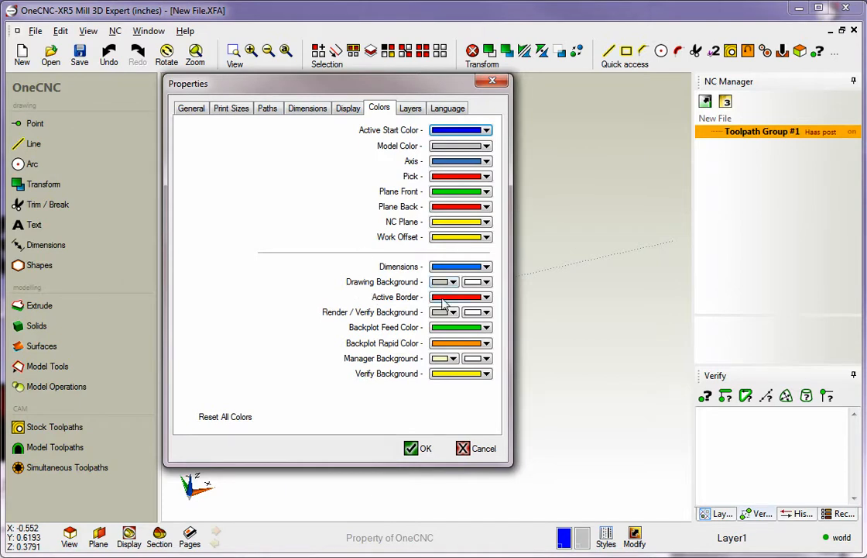
mouse_move(597, 106)
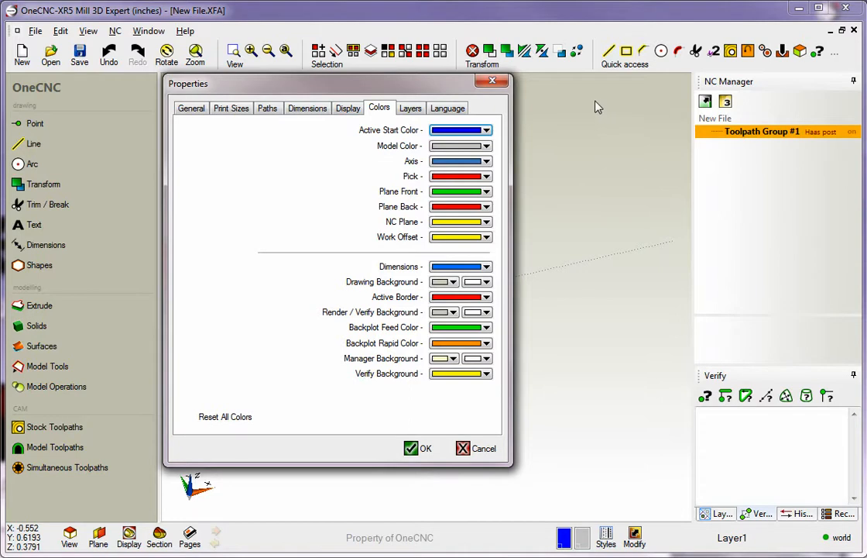
mouse_move(624, 444)
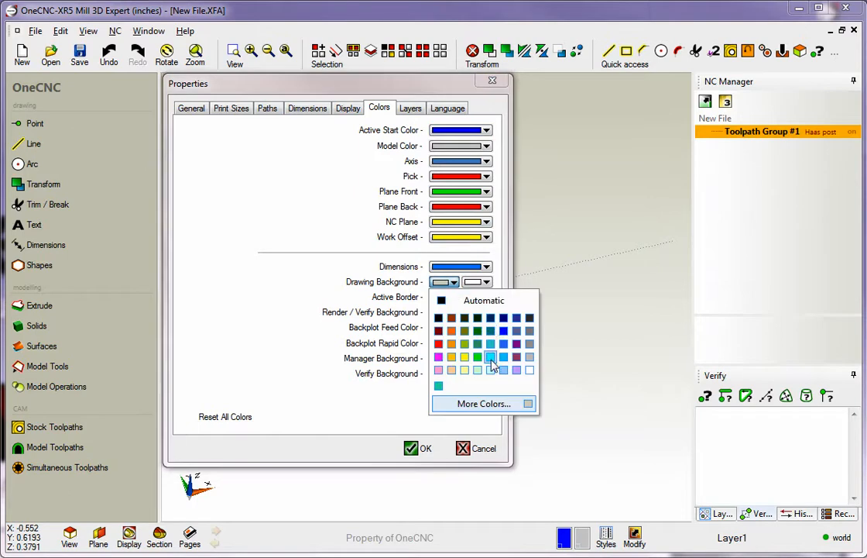
mouse_move(503, 369)
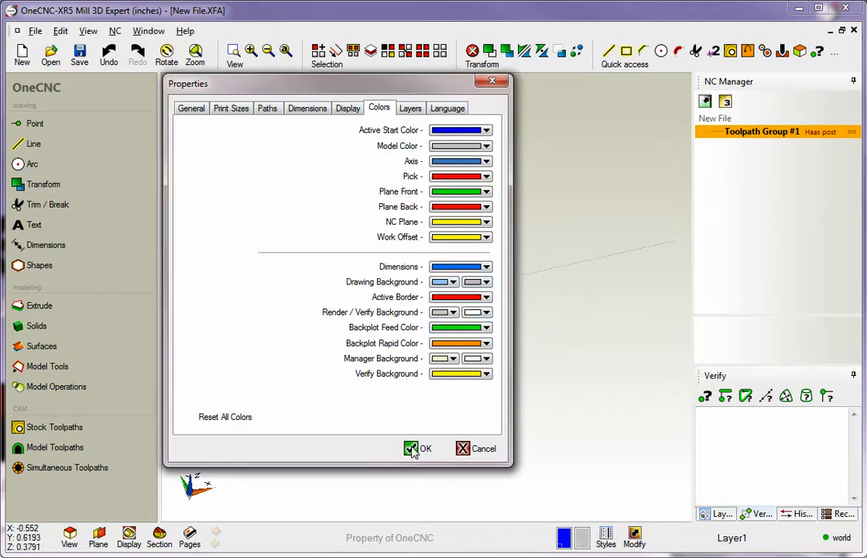
click(418, 447)
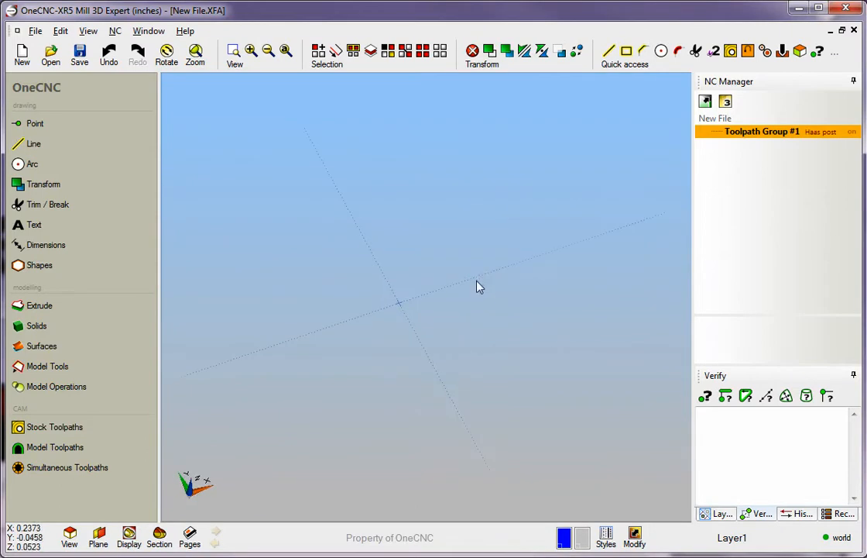
Reopen Properties and reset all colours to defaults on the Colors tab.
click(35, 30)
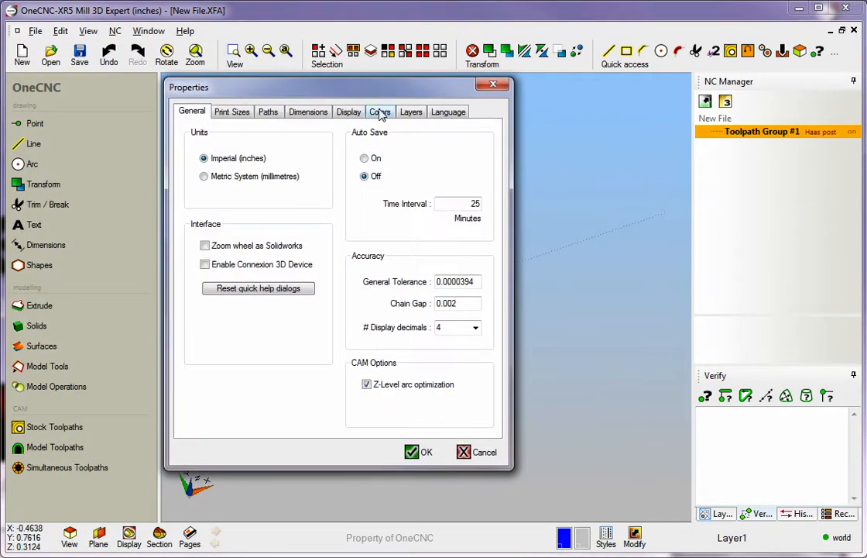
click(380, 111)
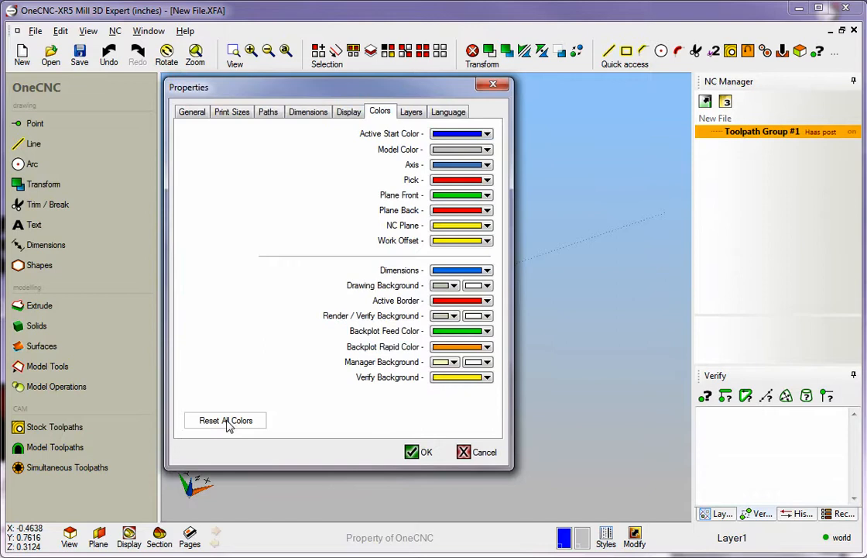
click(419, 452)
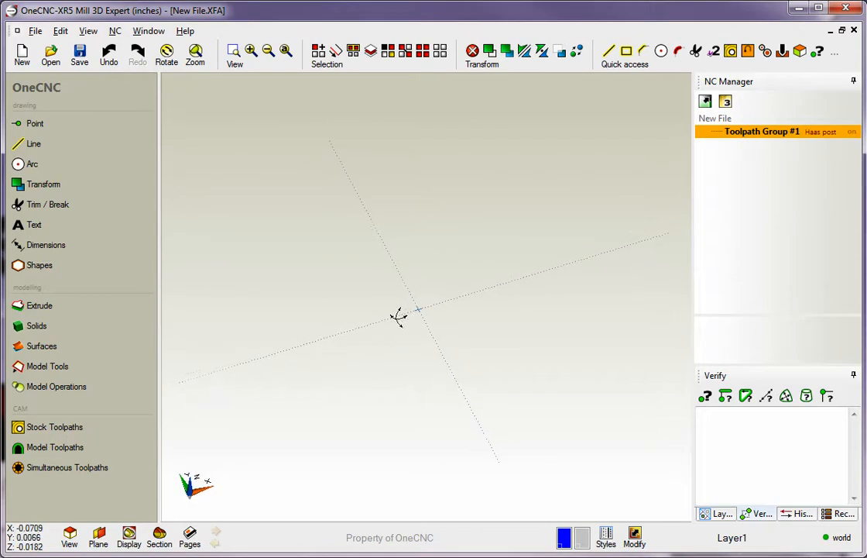
mouse_move(397, 323)
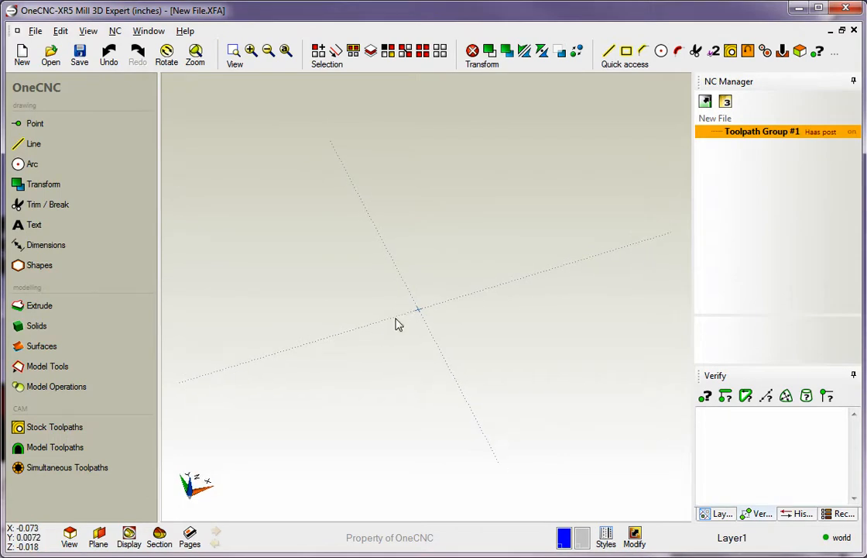